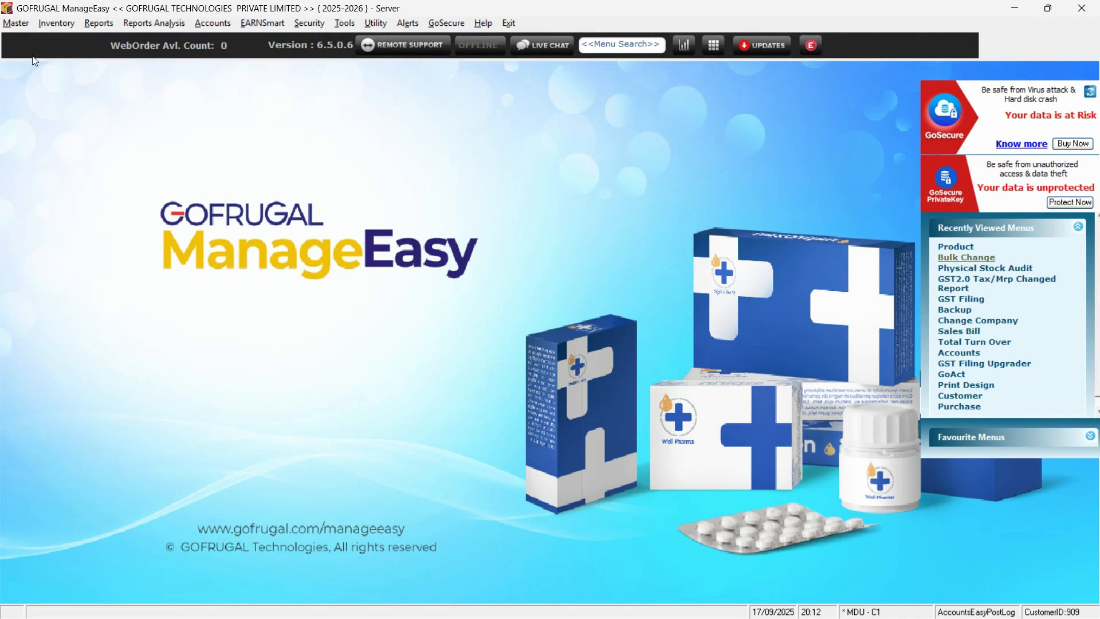
pyautogui.moveTo(18, 32)
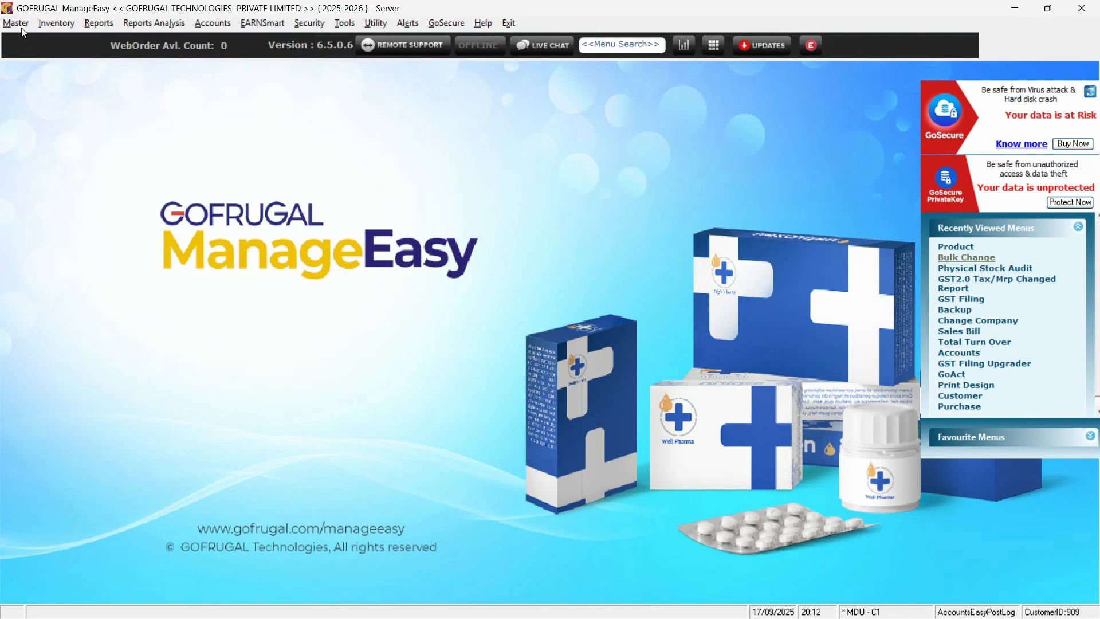
# Reach Bulk Change from the Master menu and choose Product as the master to change.
pyautogui.click(18, 22)
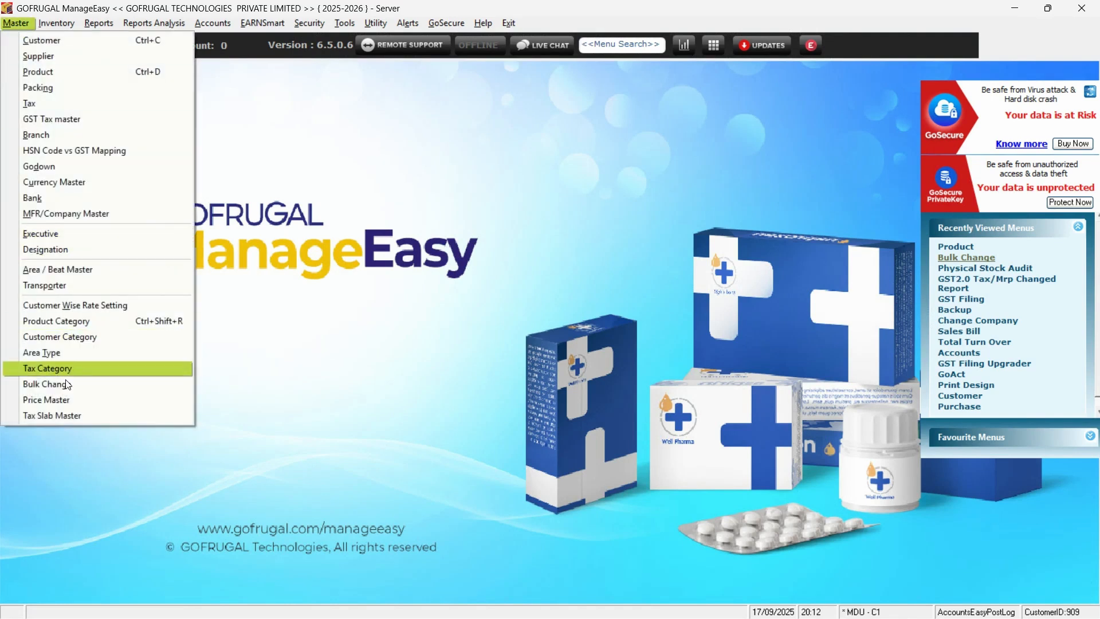
pyautogui.click(46, 384)
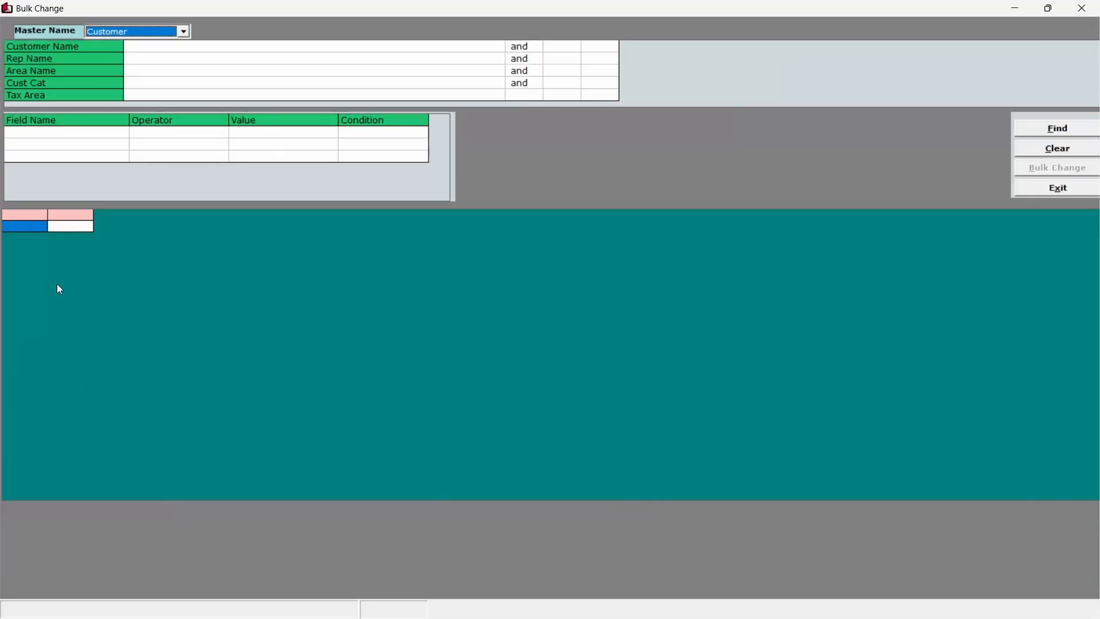
pyautogui.click(183, 31)
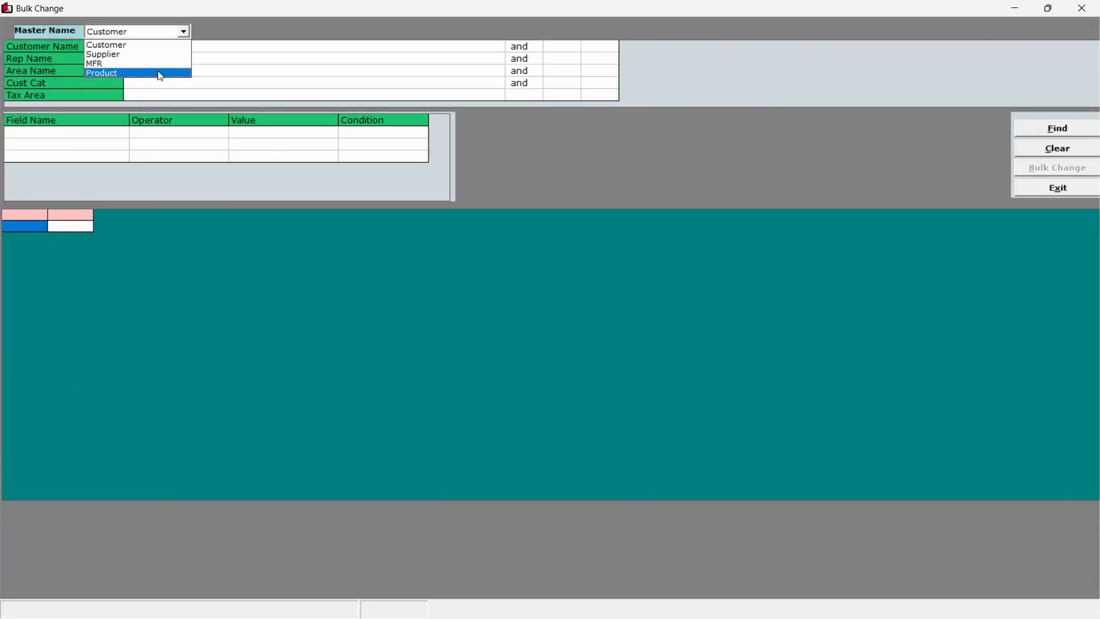
pyautogui.click(102, 74)
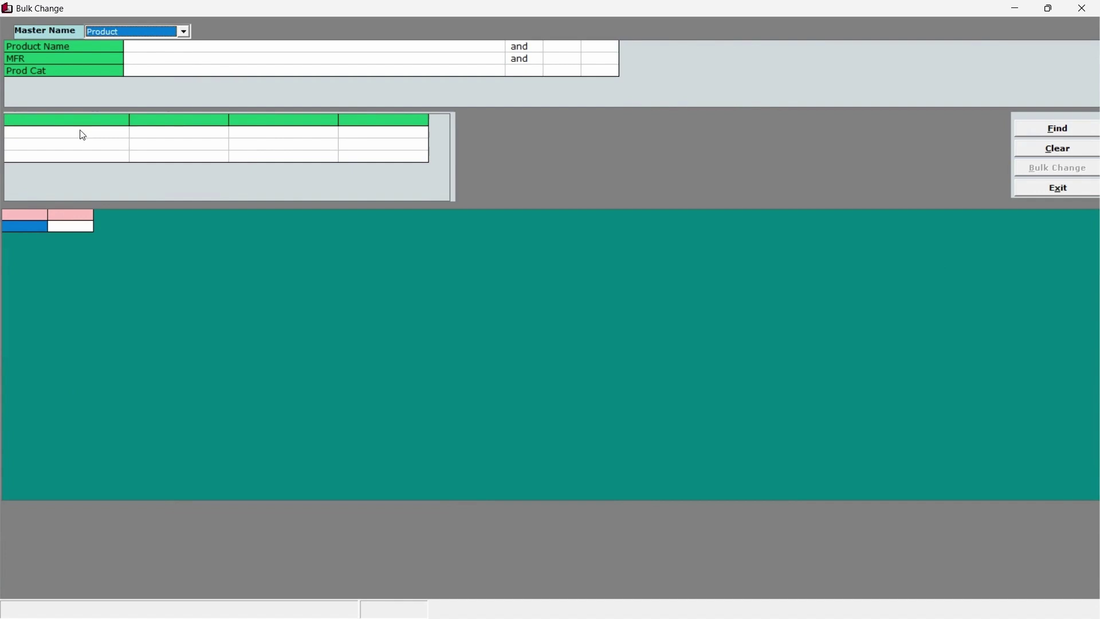
# Filter on GST_CODE Contains 5004 and find the matching products (ALRAX 1MG, ORAS).
pyautogui.click(63, 133)
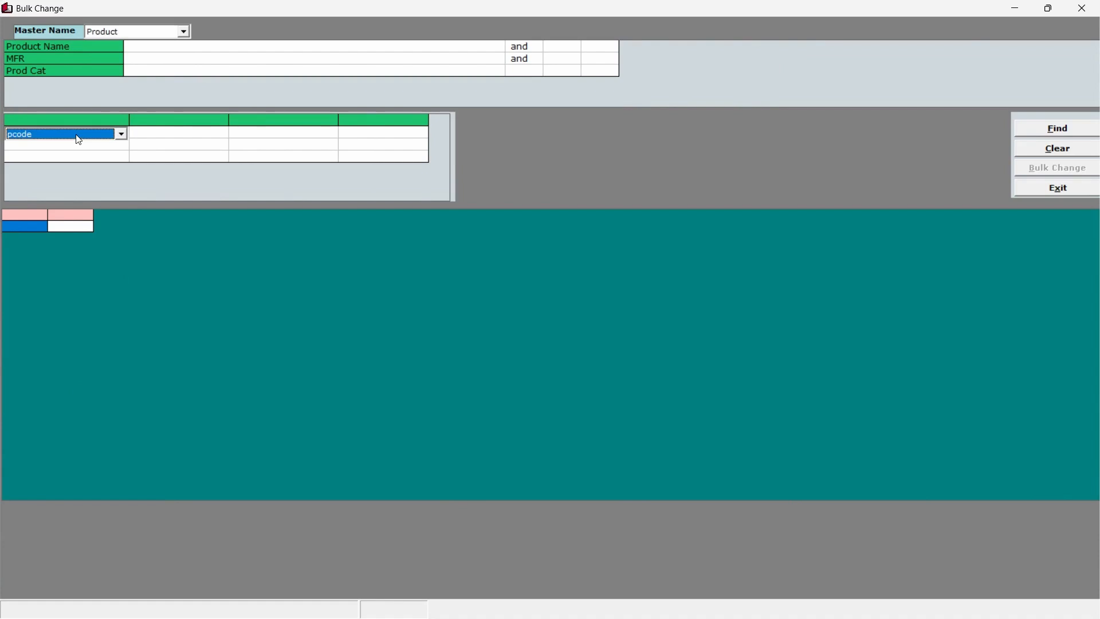
pyautogui.moveTo(121, 140)
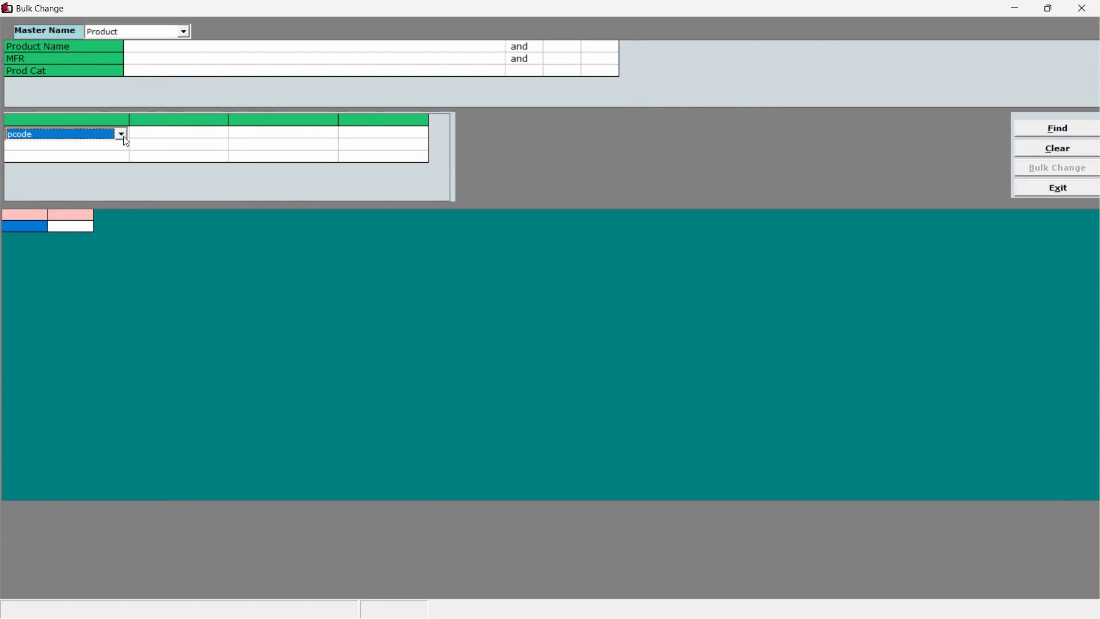
pyautogui.click(122, 133)
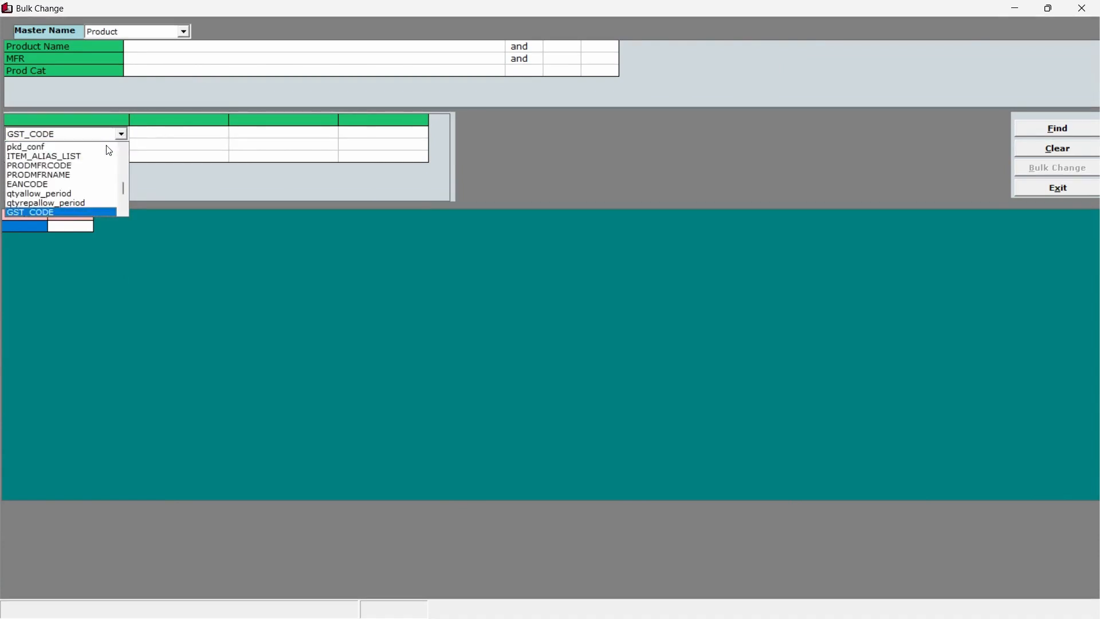
pyautogui.click(30, 212)
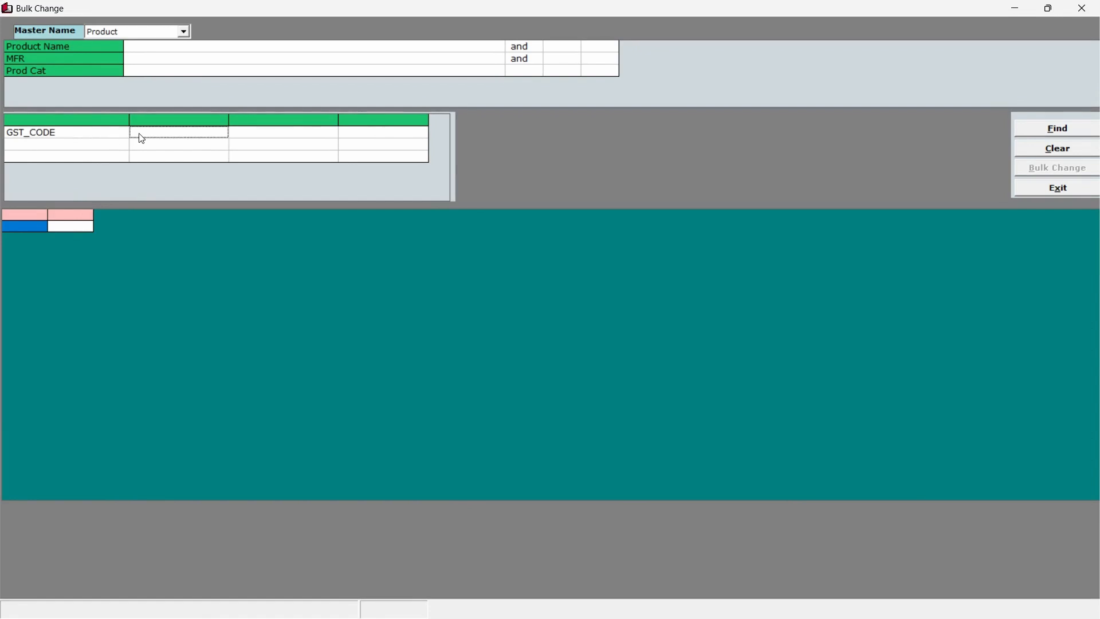
pyautogui.click(178, 134)
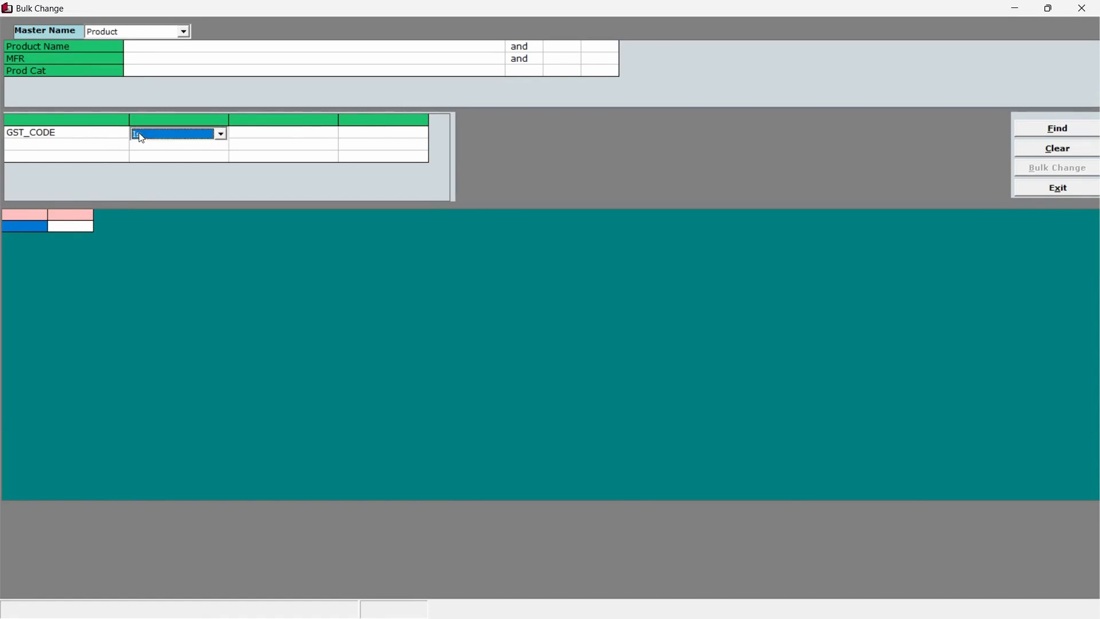
pyautogui.click(178, 133)
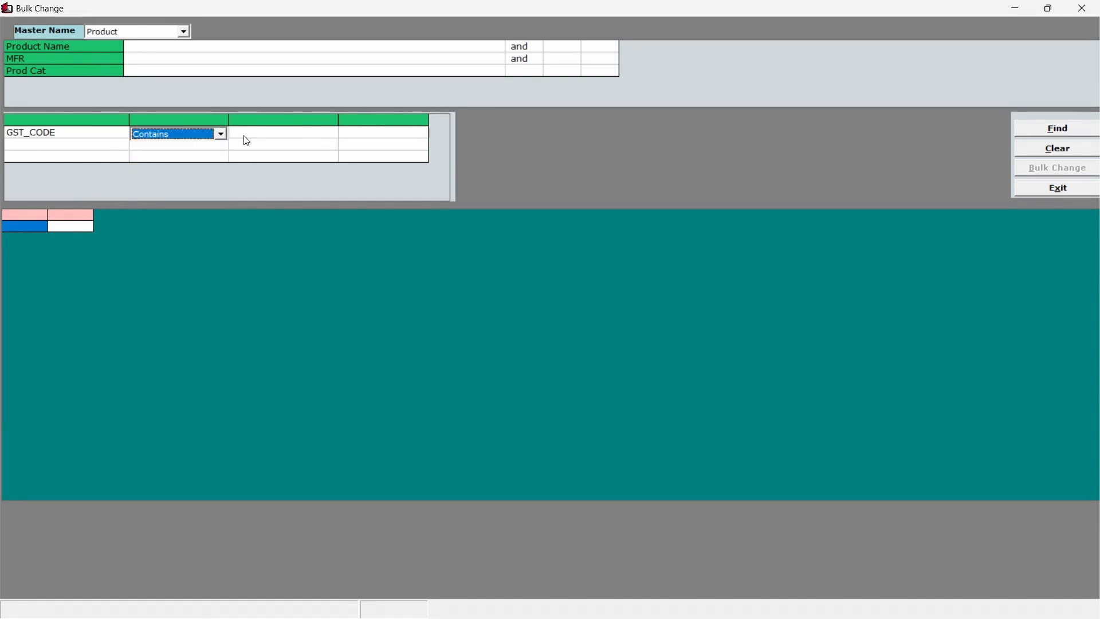
pyautogui.click(282, 137)
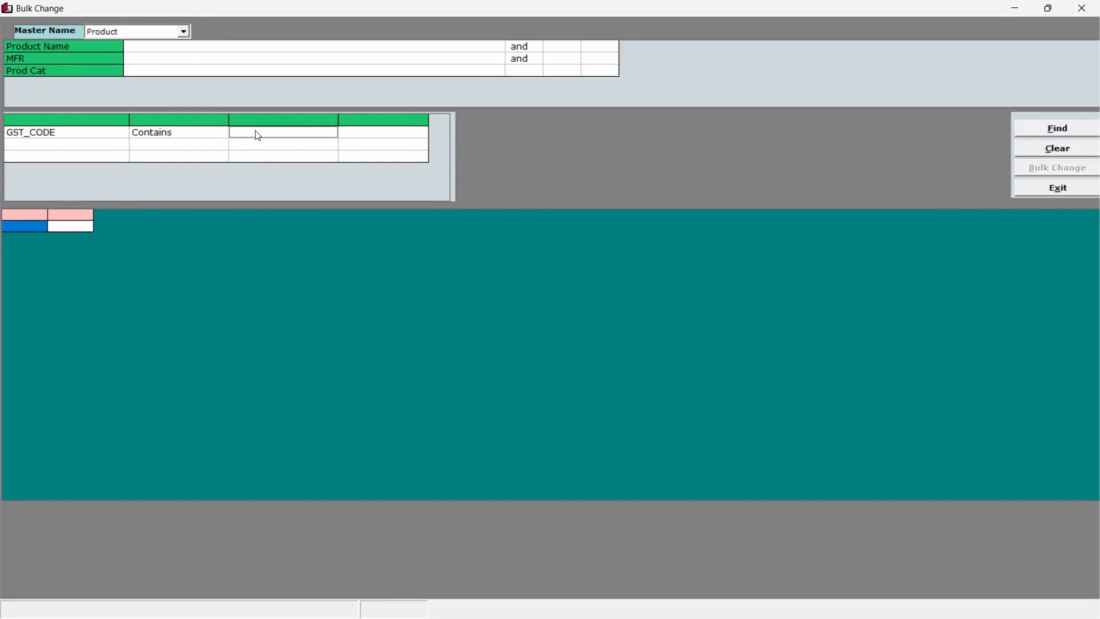
pyautogui.write('5004')
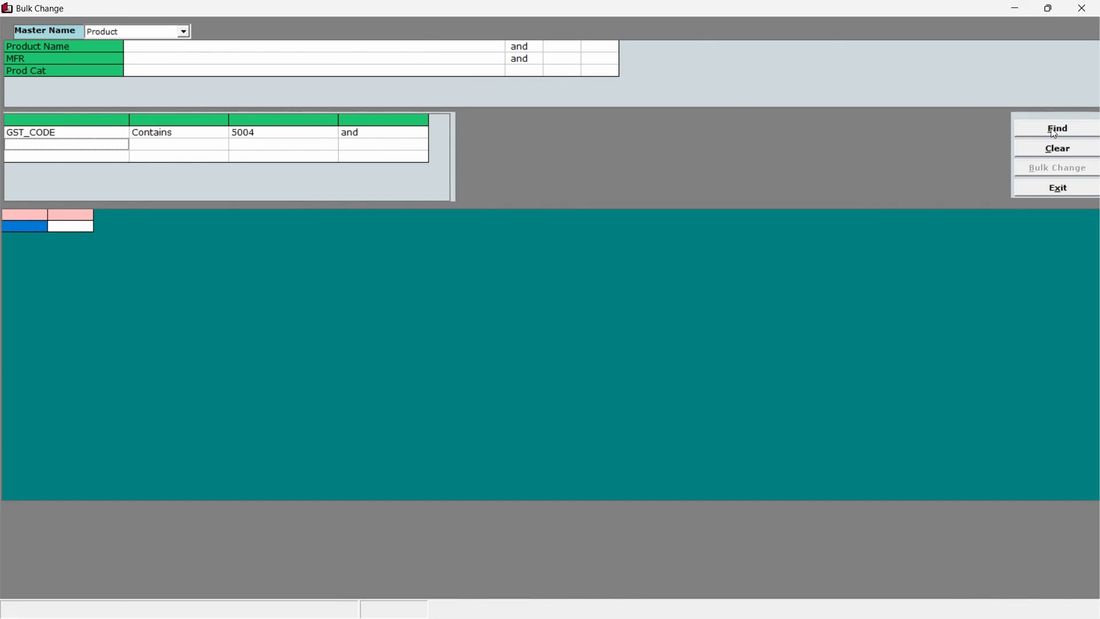
pyautogui.click(1057, 129)
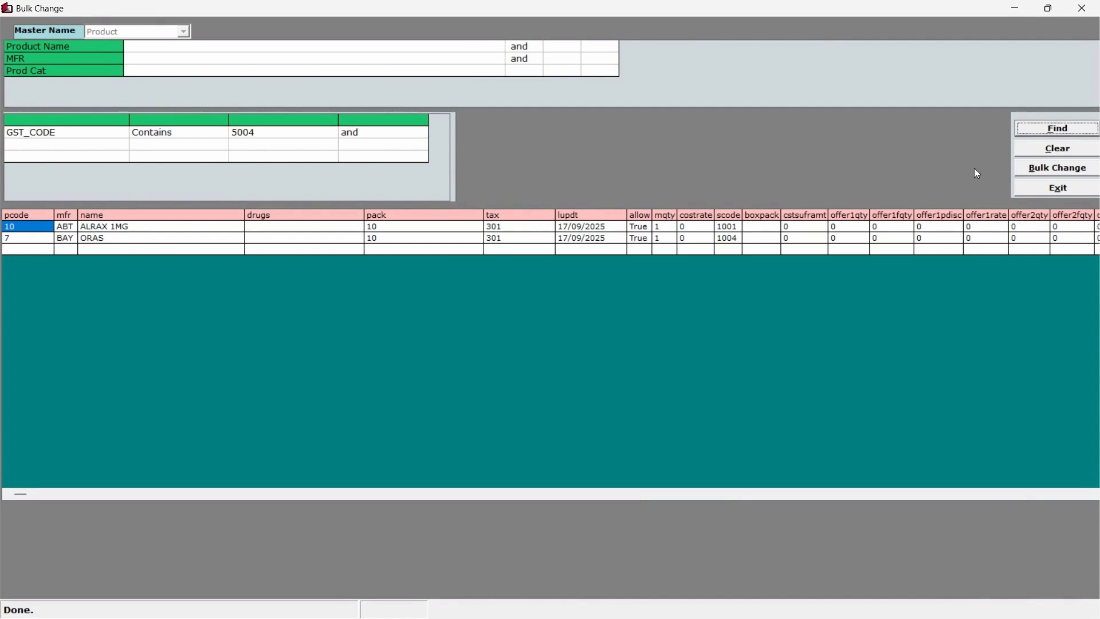
# Replace GST_CODE with GST 5% for all found products and confirm the update warning.
pyautogui.click(1056, 167)
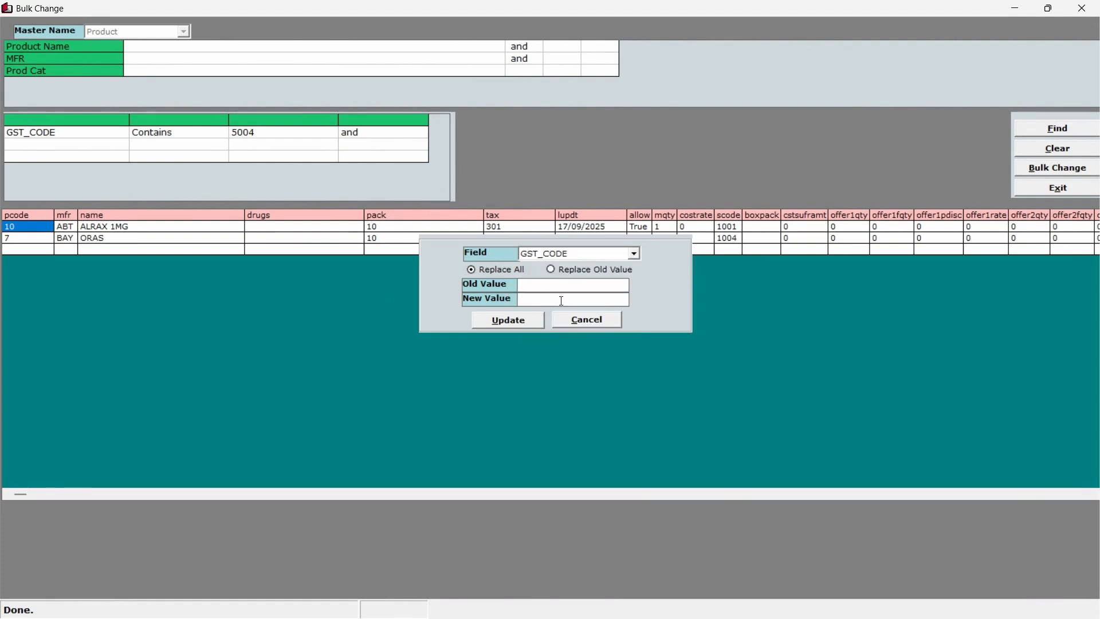
pyautogui.click(573, 299)
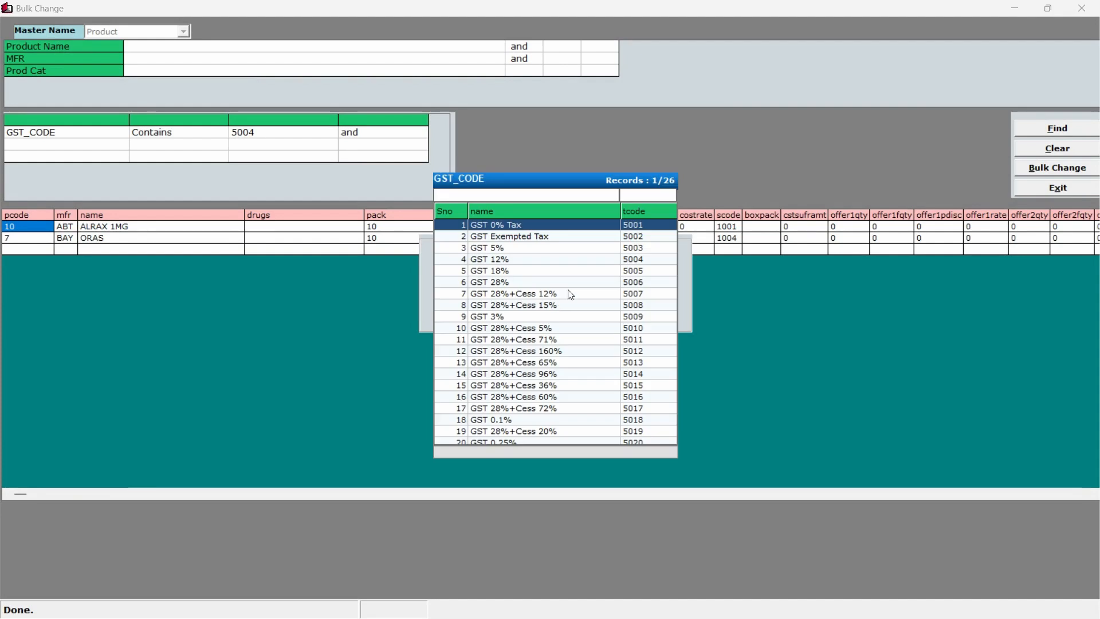
pyautogui.moveTo(537, 253)
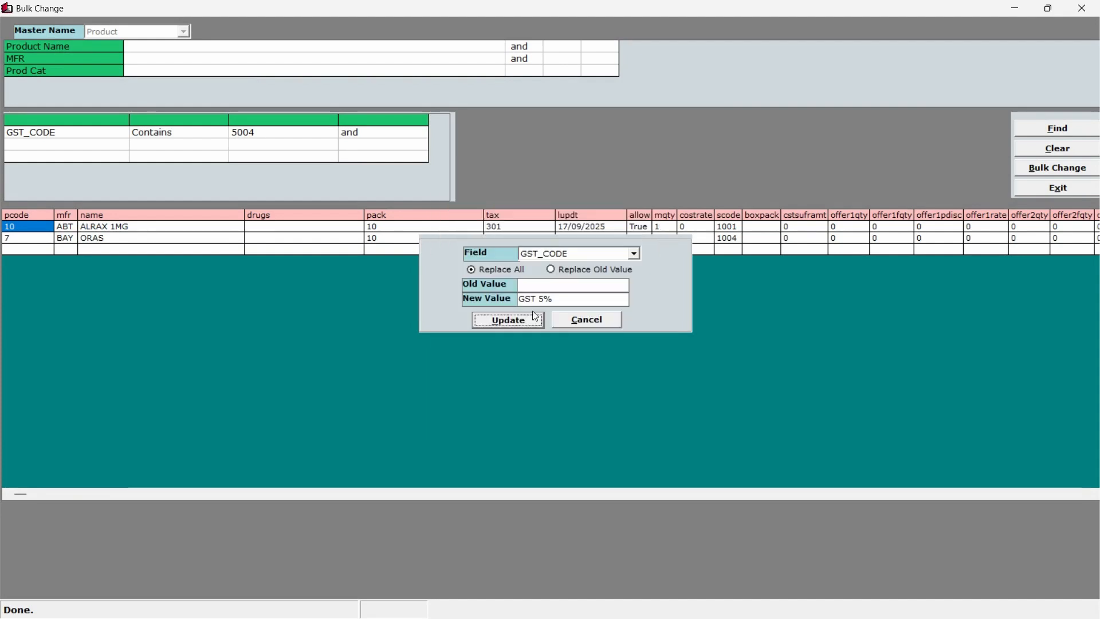
pyautogui.click(508, 320)
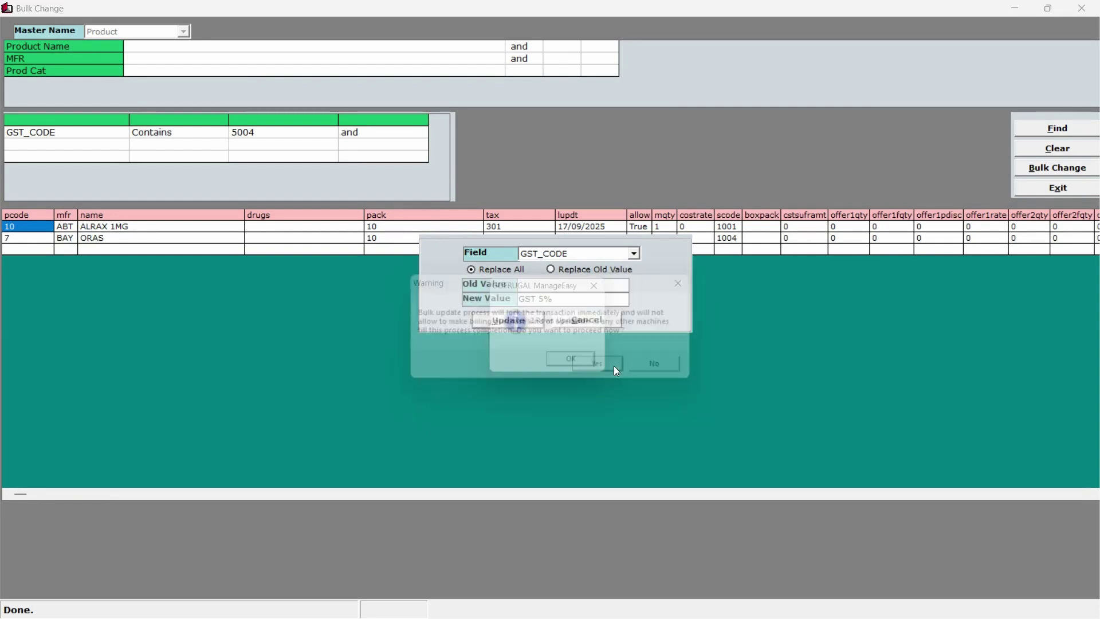
pyautogui.click(596, 363)
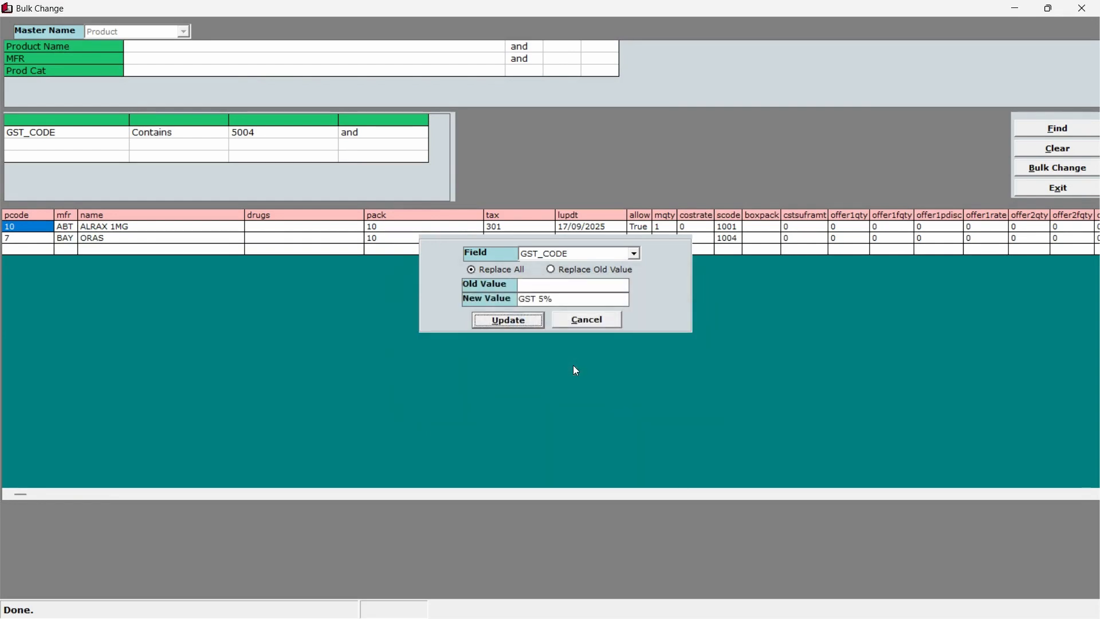